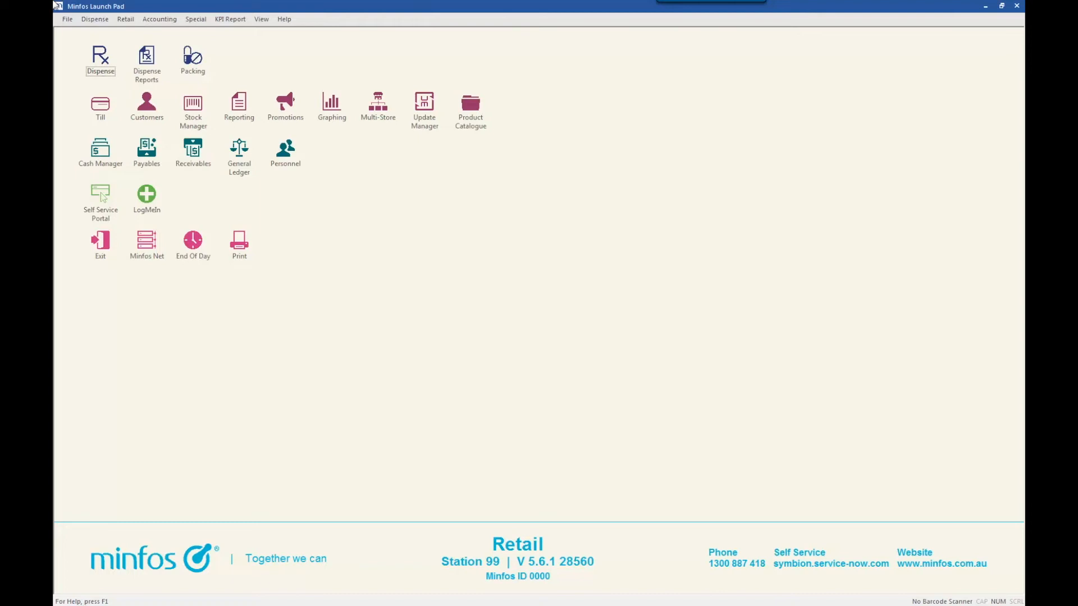
mouse_move(471, 113)
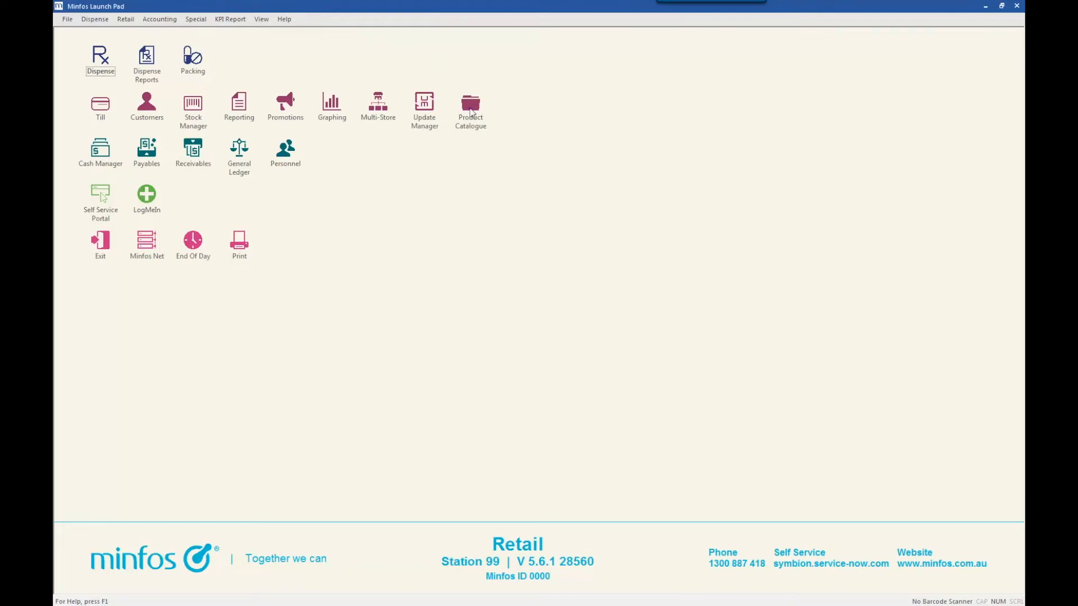
Step: Launch the Minfos Product Catalogue from the Launch Pad
left_click(470, 106)
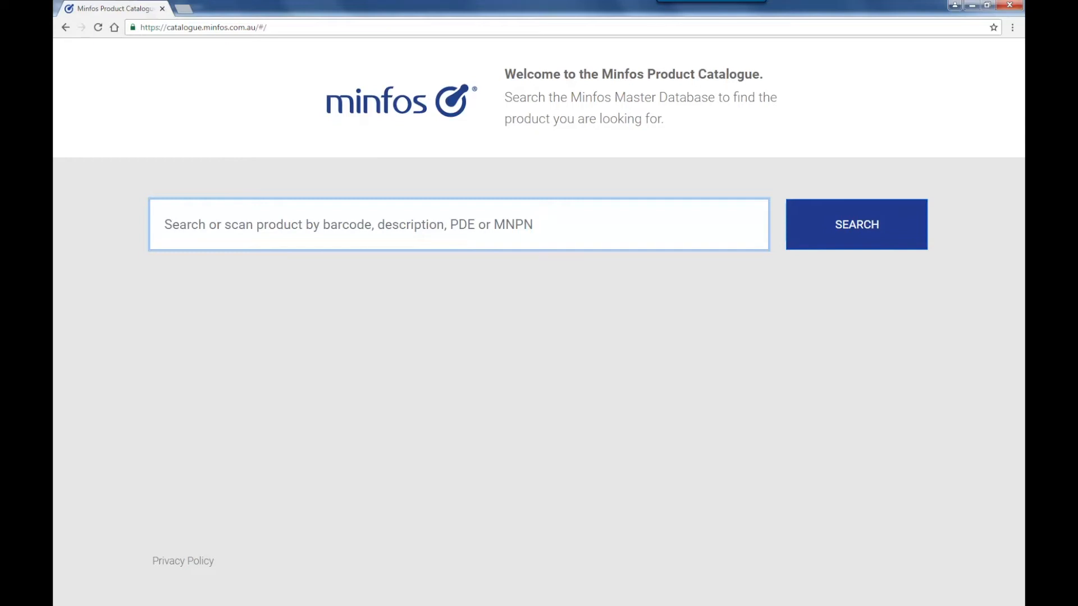
Step: Search 'panadol sol' and expand supplier details for PANADOL TAB CLEAR SOL 20
type("panadol sol")
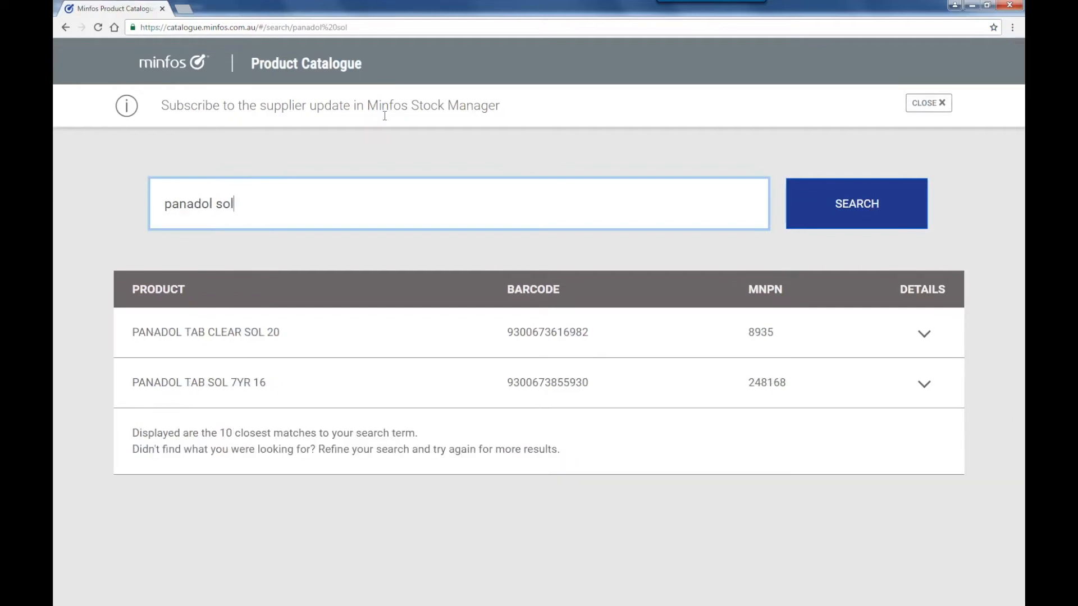
left_click(924, 333)
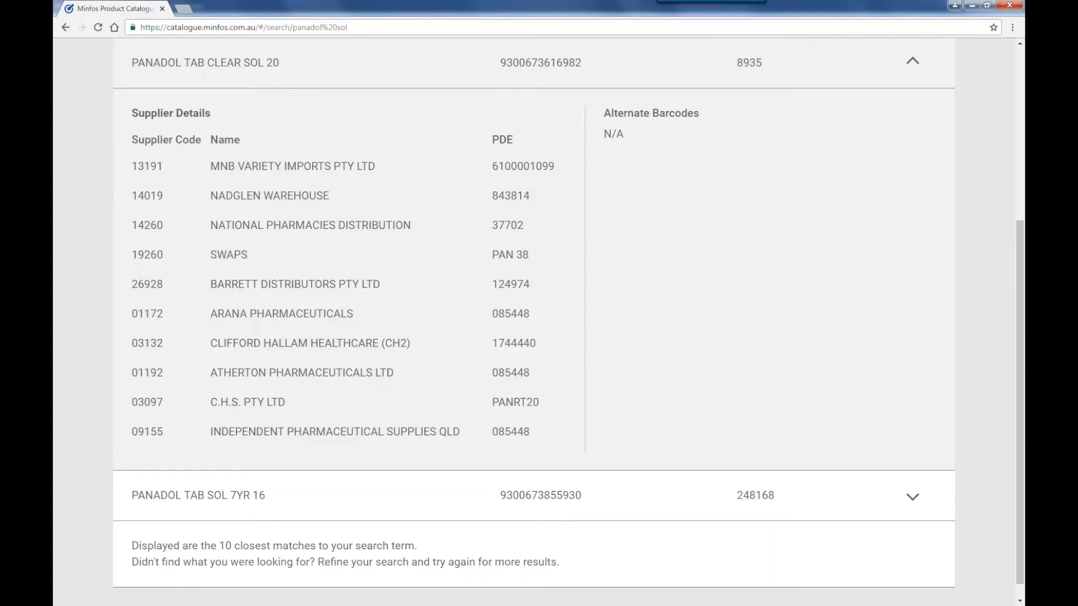
Step: Select Atherton Pharmaceuticals Ltd's supplier code 01192 for copying
double_click(146, 371)
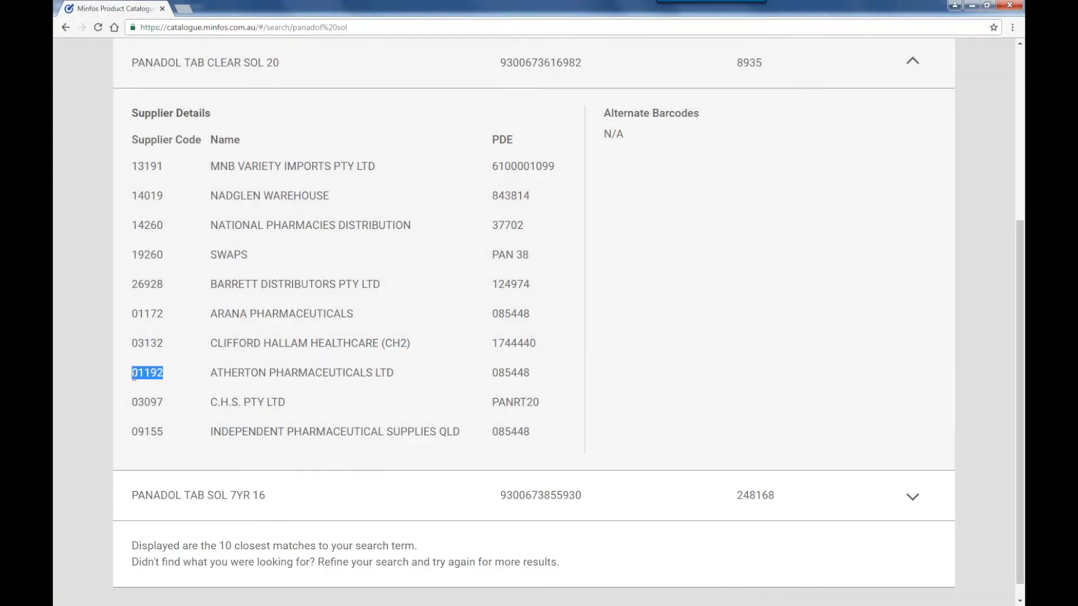
mouse_move(315, 62)
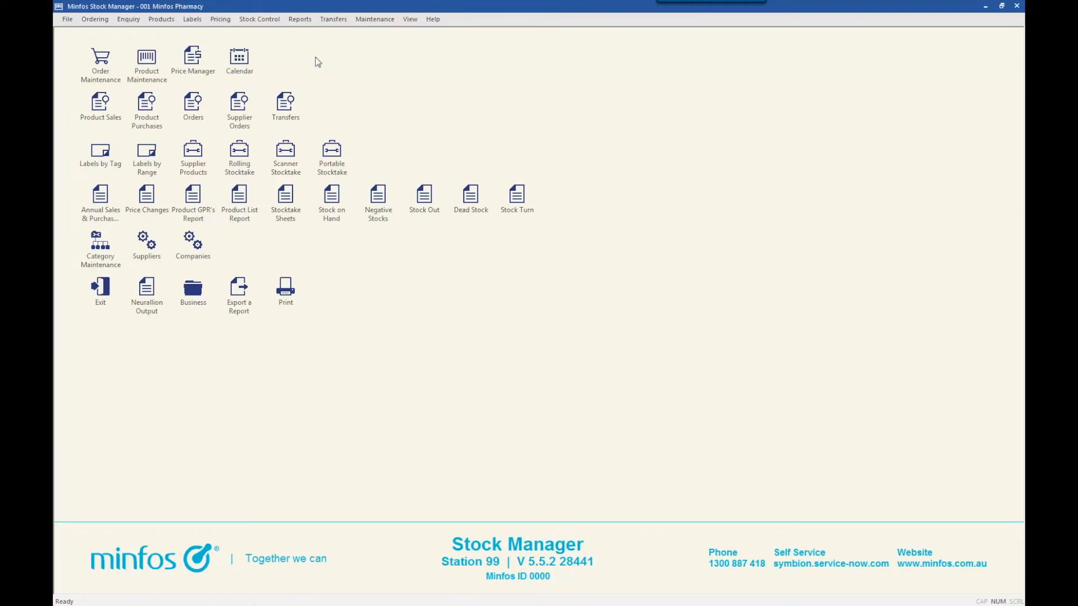
Step: Go to File > MNPN Updates > Supplier MNPN Updates to list the eight suppliers
left_click(66, 19)
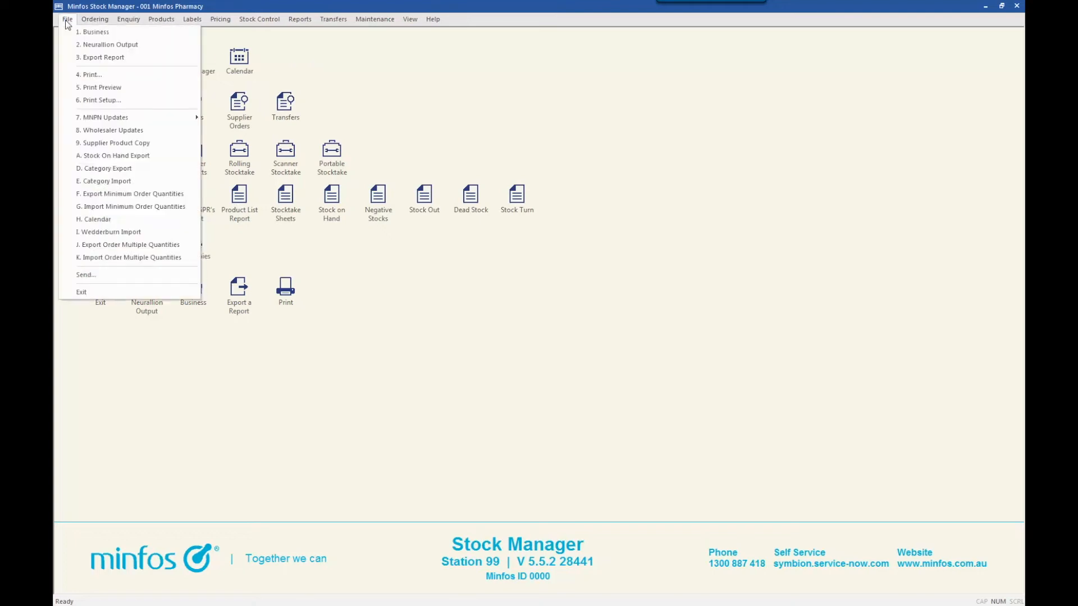
mouse_move(103, 117)
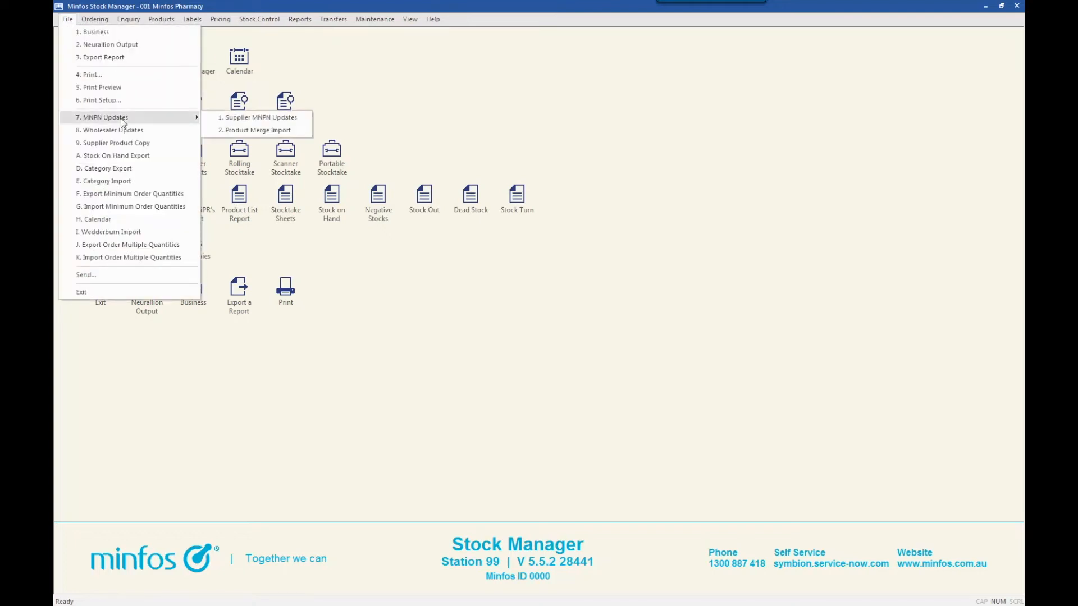
left_click(262, 118)
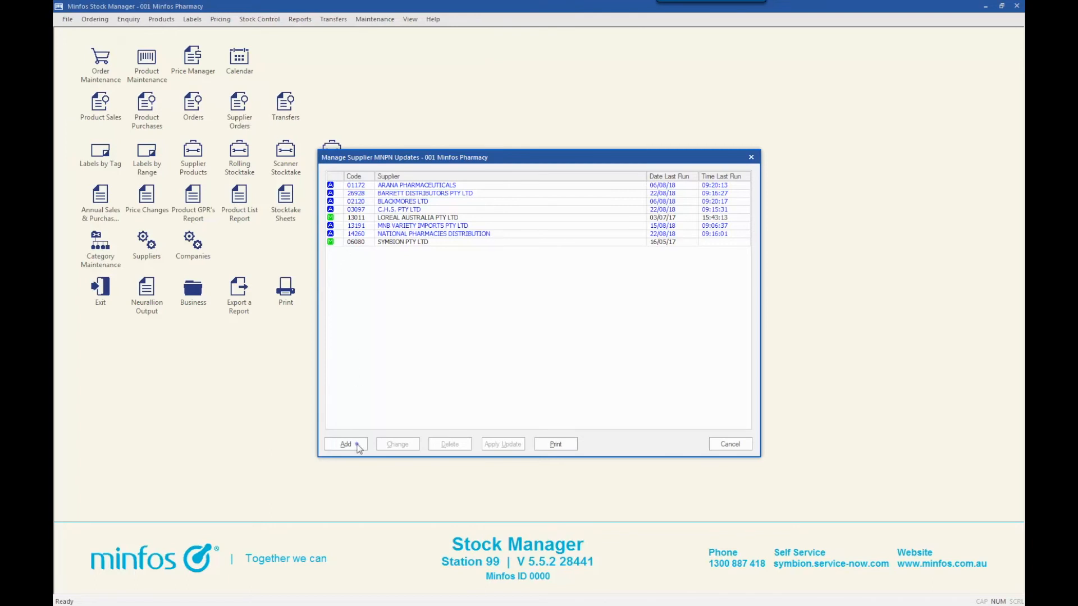
Step: Add supplier 01192 with Automatic Update type and Import Alternate Barcodes ticked
left_click(345, 443)
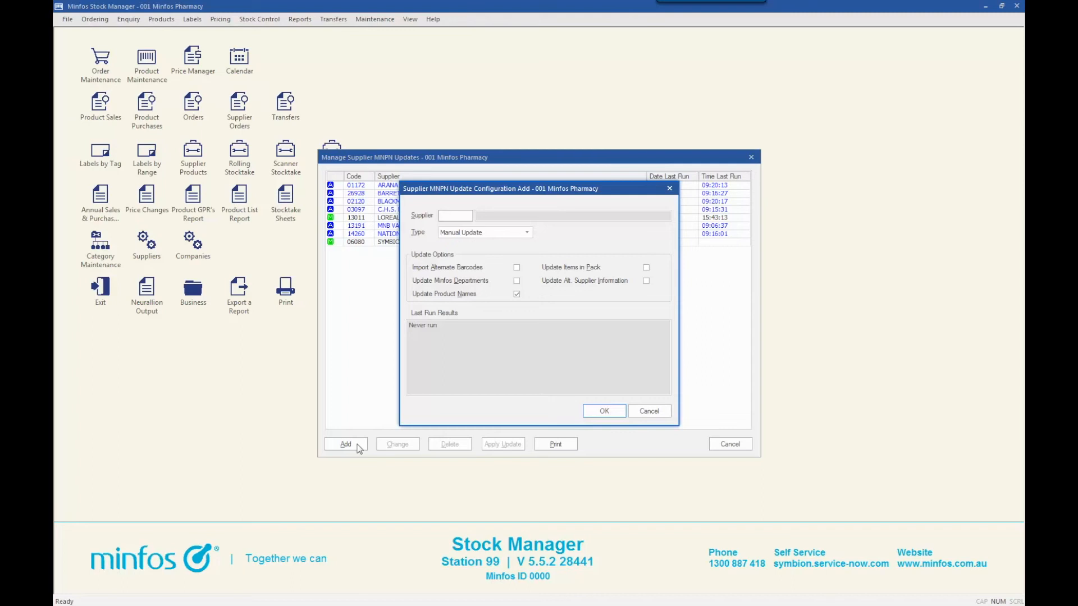
type("01192")
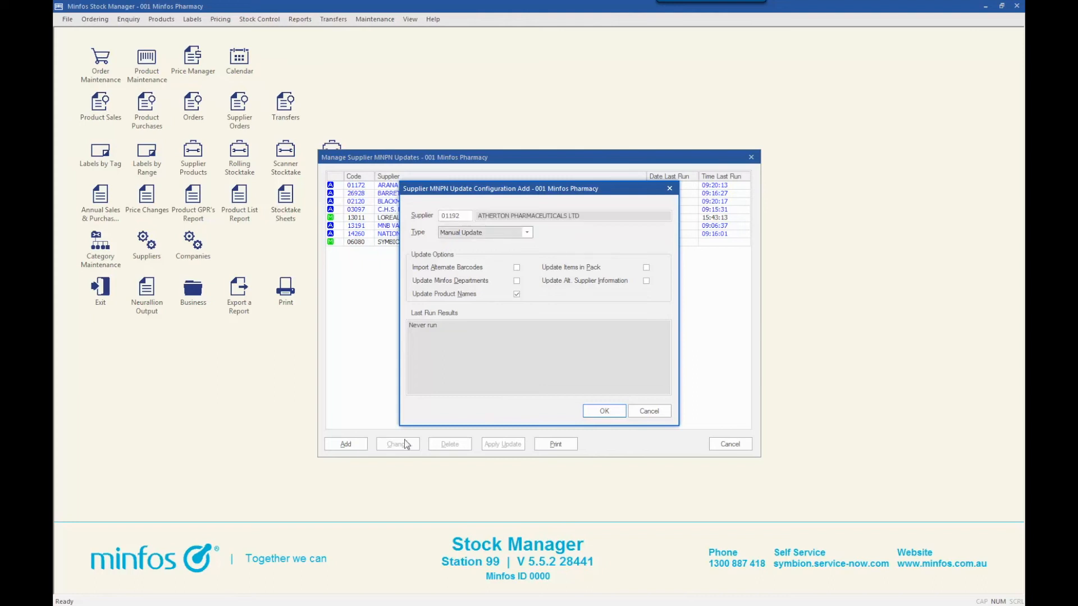
left_click(527, 232)
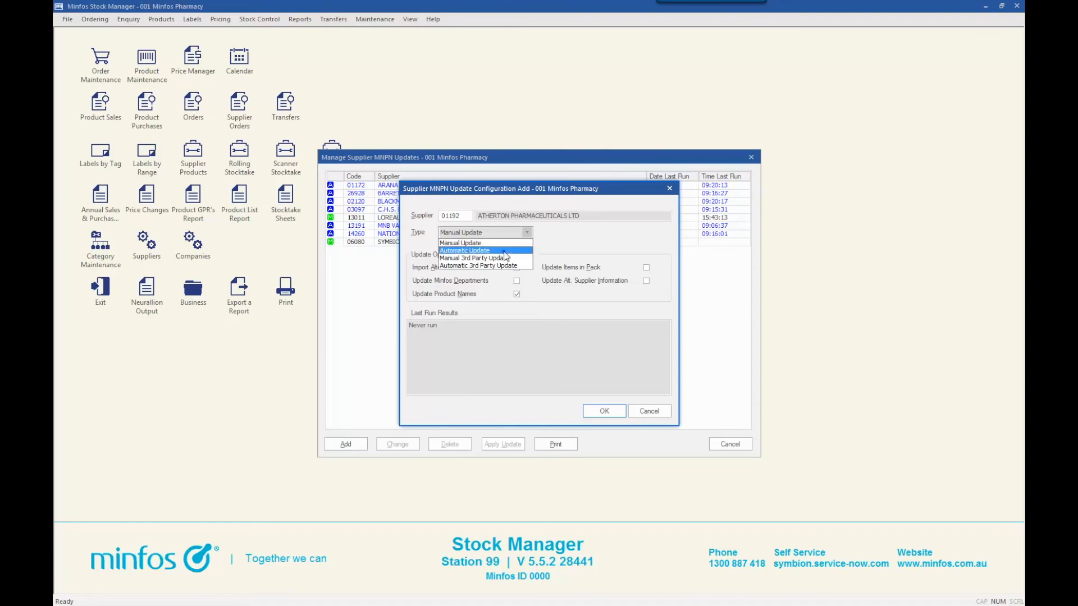
left_click(463, 251)
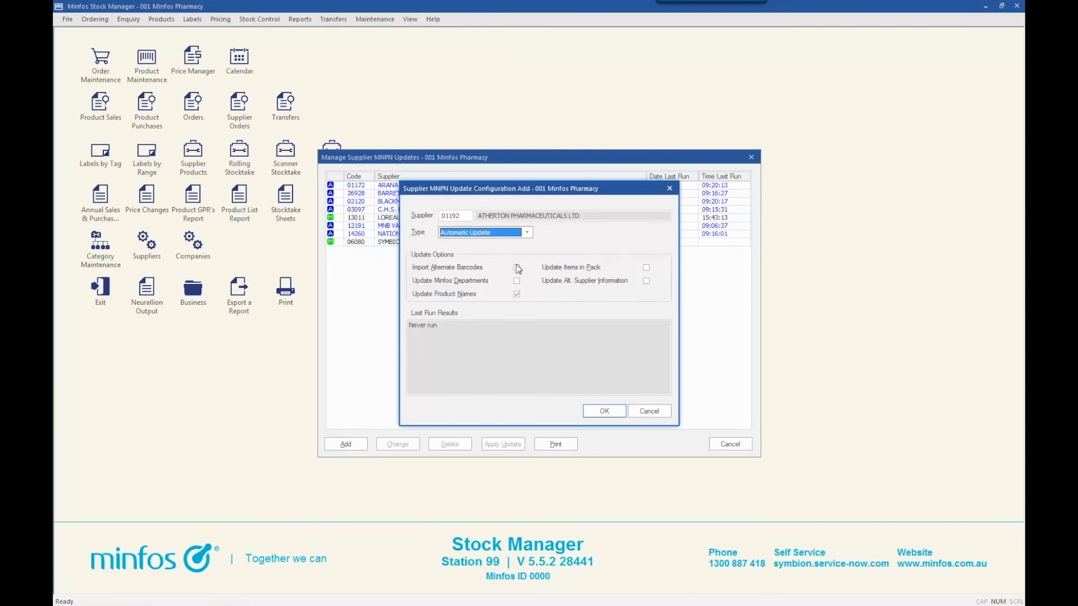
left_click(517, 267)
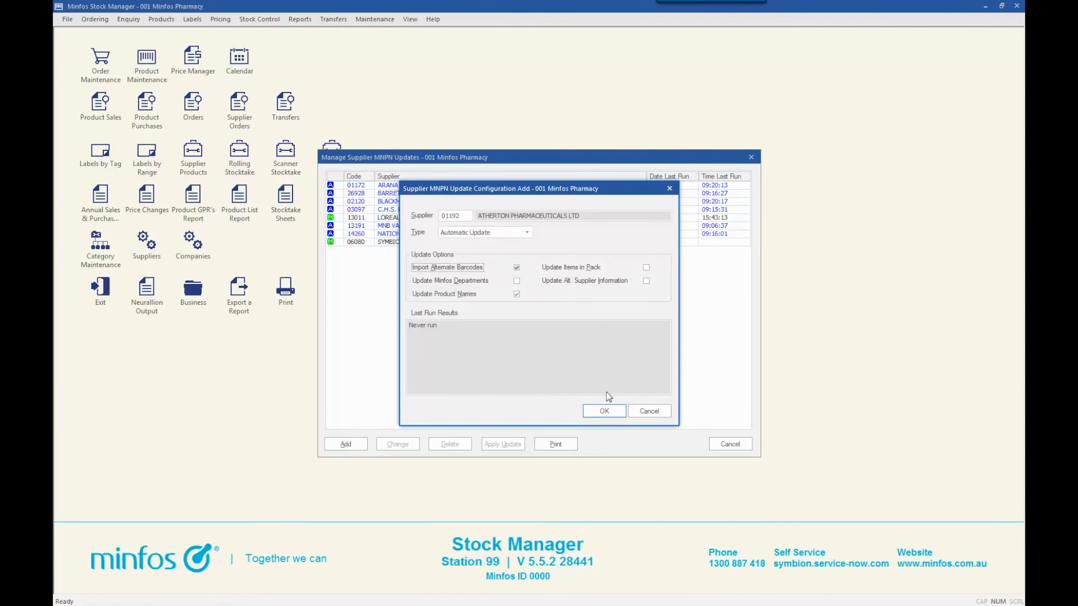
left_click(603, 411)
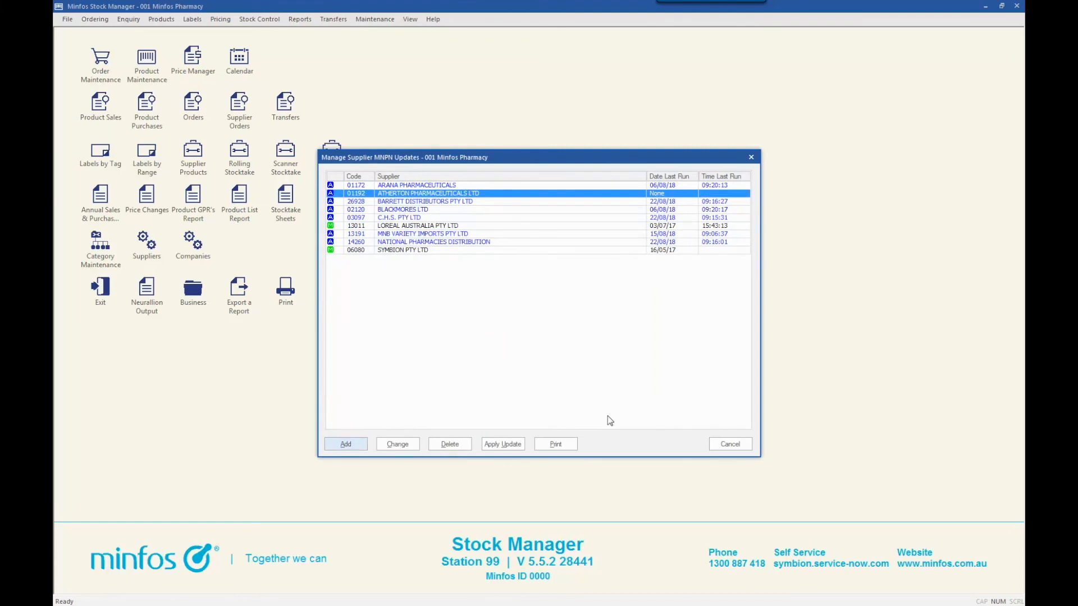